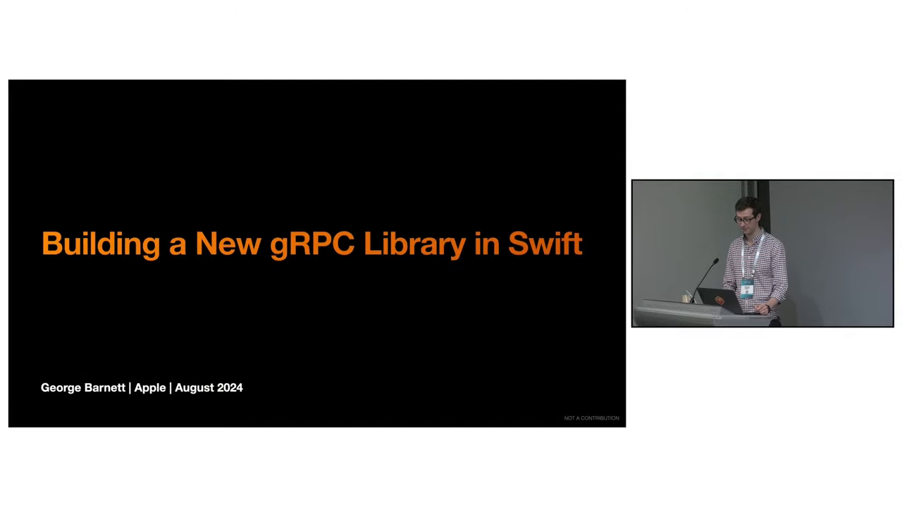
{"action": "key", "text": "Right"}
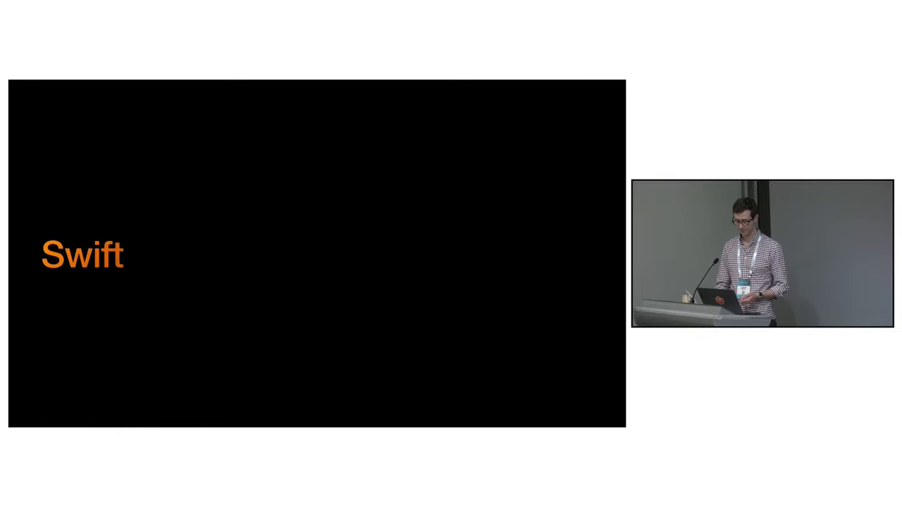
{"action": "key", "text": "Right"}
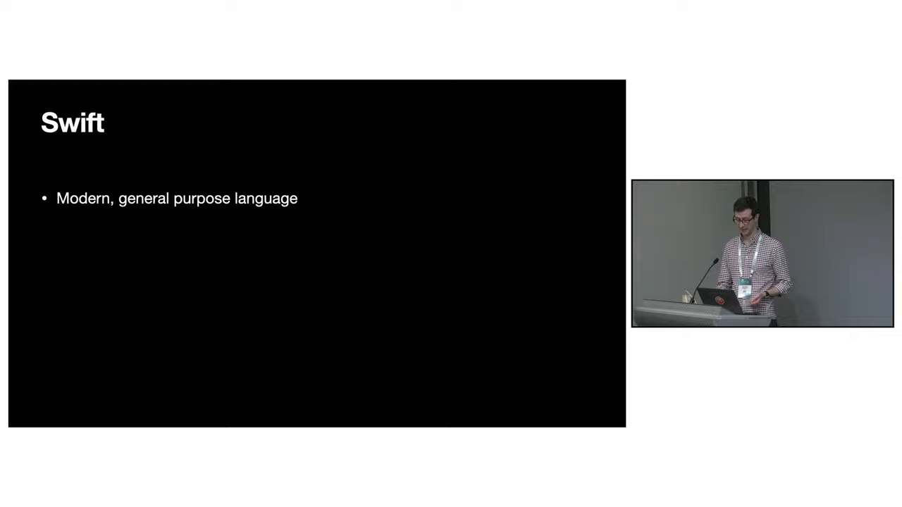
{"action": "key", "text": "right"}
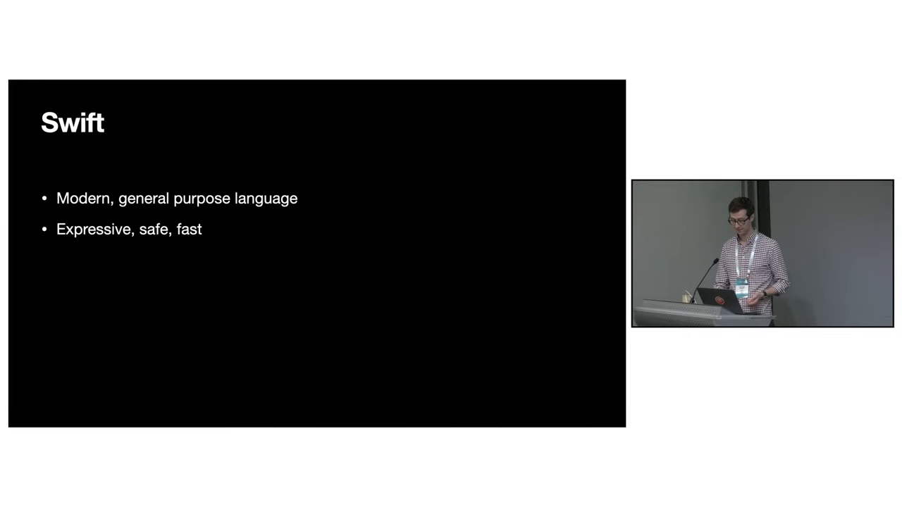
{"action": "key", "text": "right"}
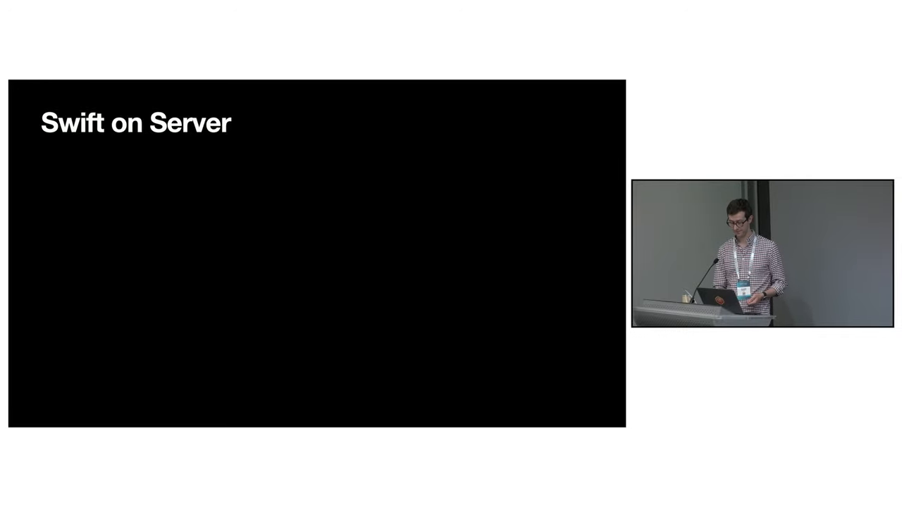
{"action": "key", "text": "right"}
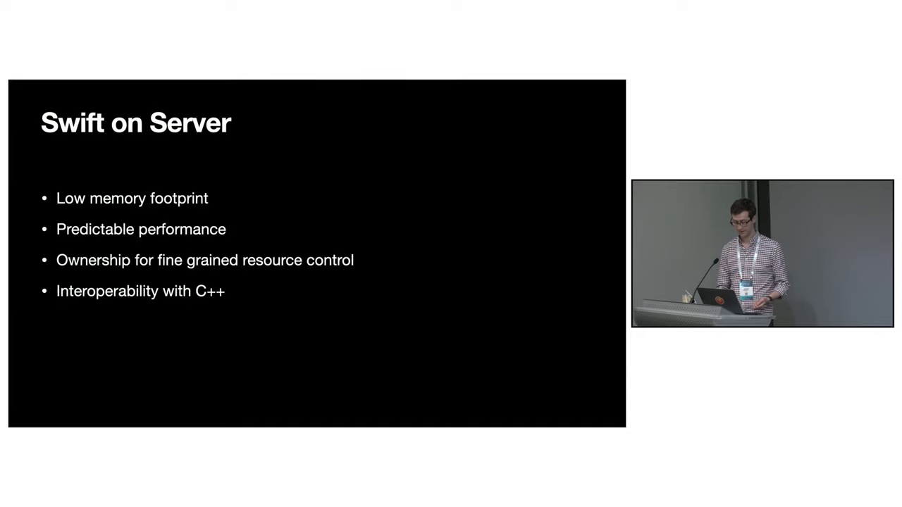
{"action": "key", "text": "right"}
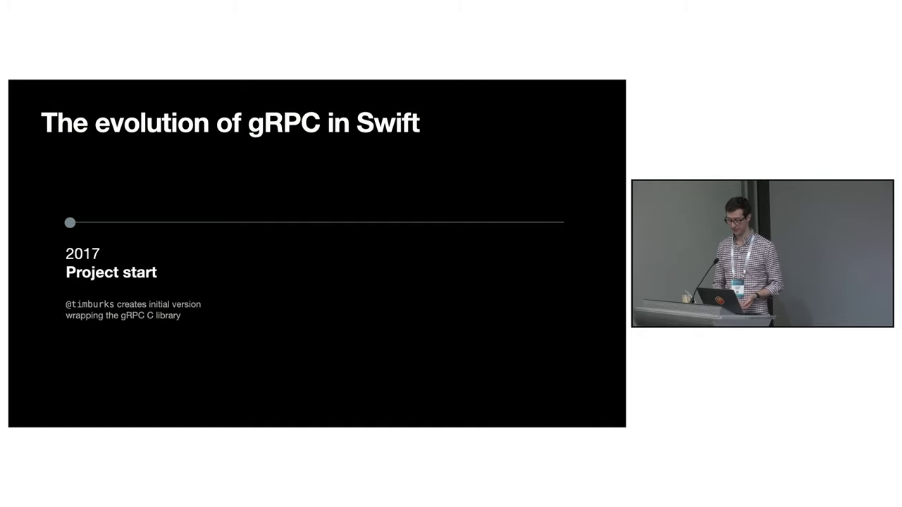
{"action": "key", "text": "Right"}
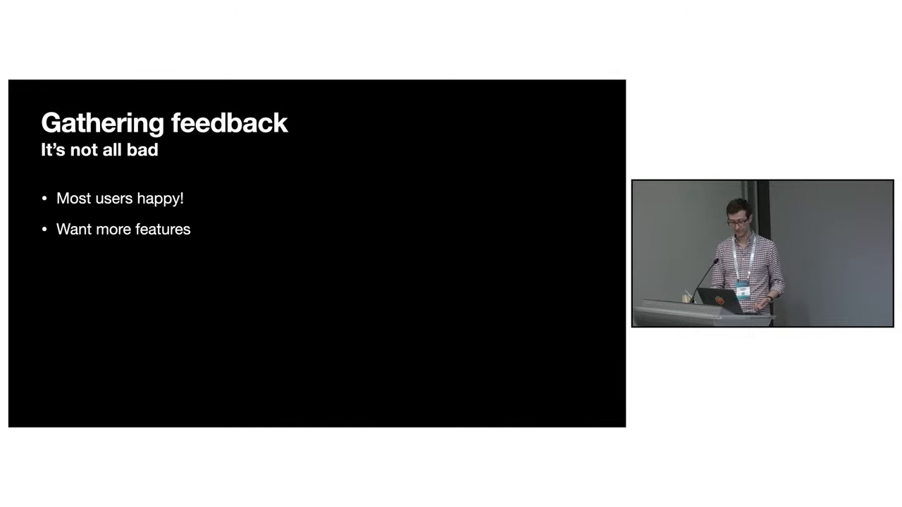
{"action": "key", "text": "Right"}
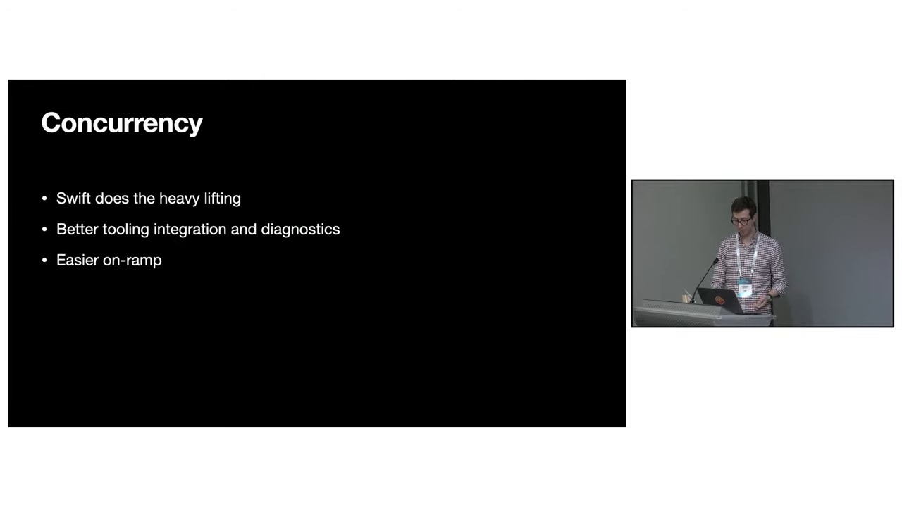
{"action": "key", "text": "Right"}
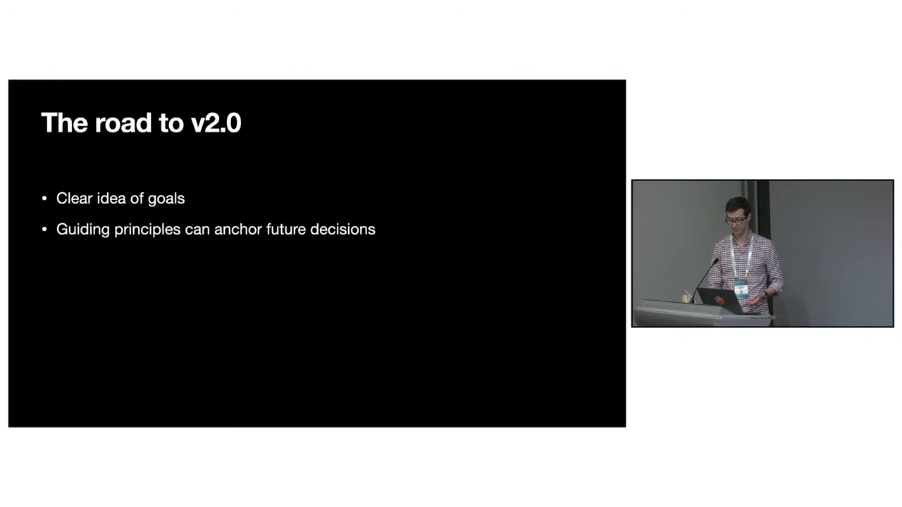
{"action": "key", "text": "Right"}
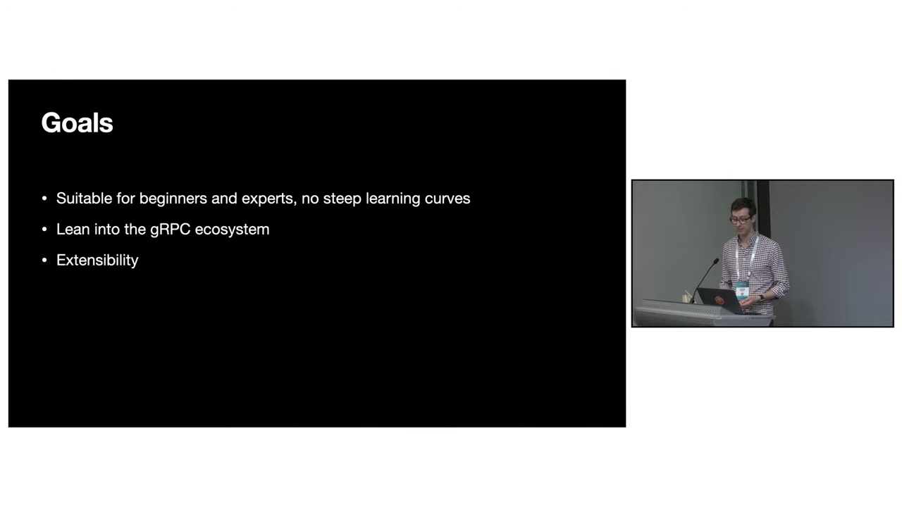
{"action": "key", "text": "Right"}
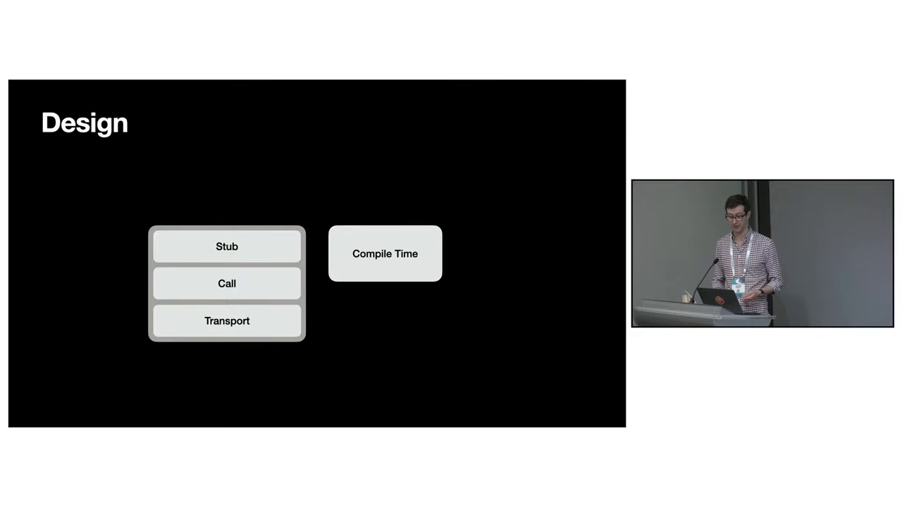
{"action": "left_click", "coordinate": [227, 321]}
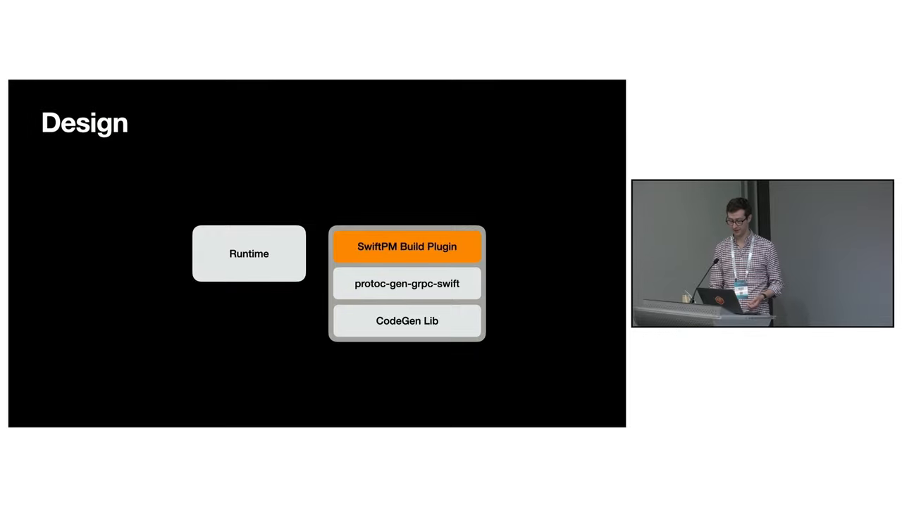
{"action": "key", "text": "right"}
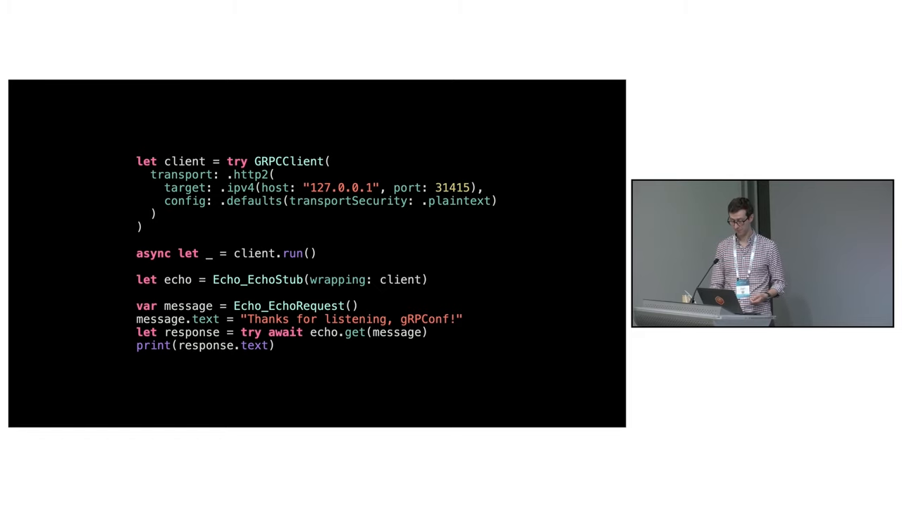
{"action": "key", "text": "Right"}
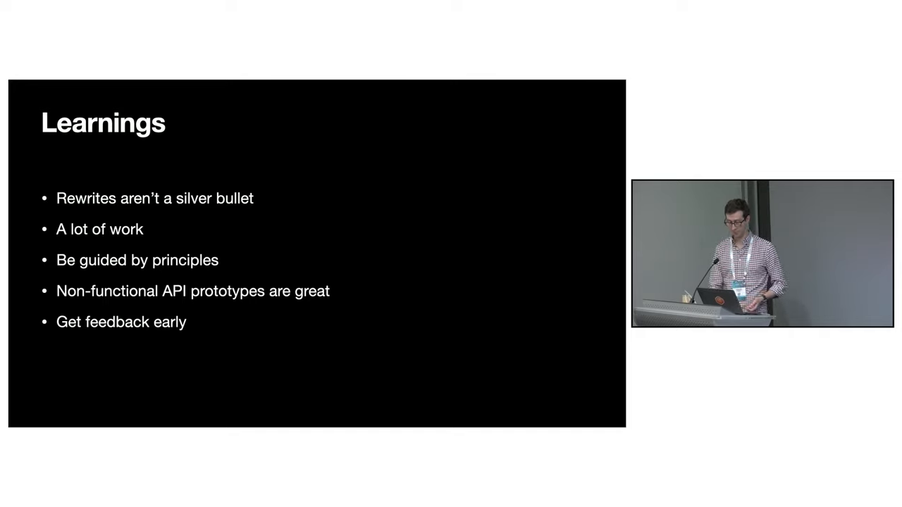
{"action": "key", "text": "right"}
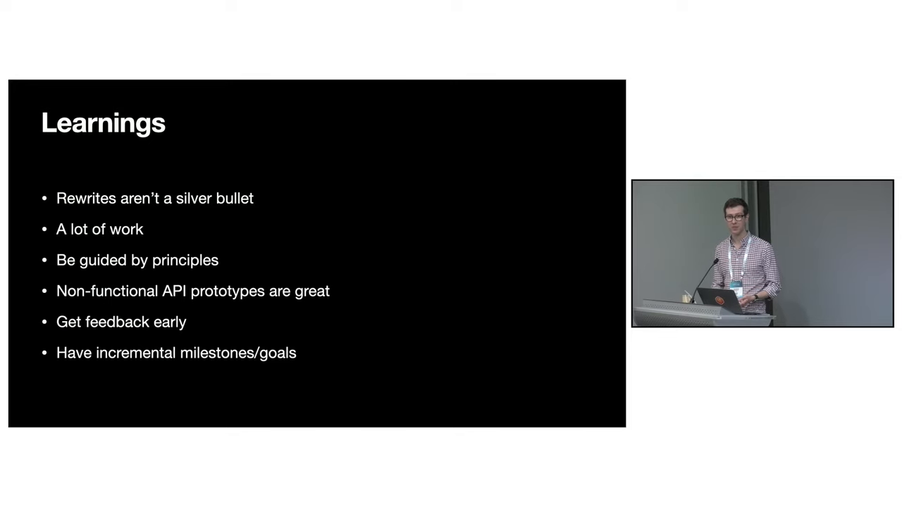
{"action": "key", "text": "Right"}
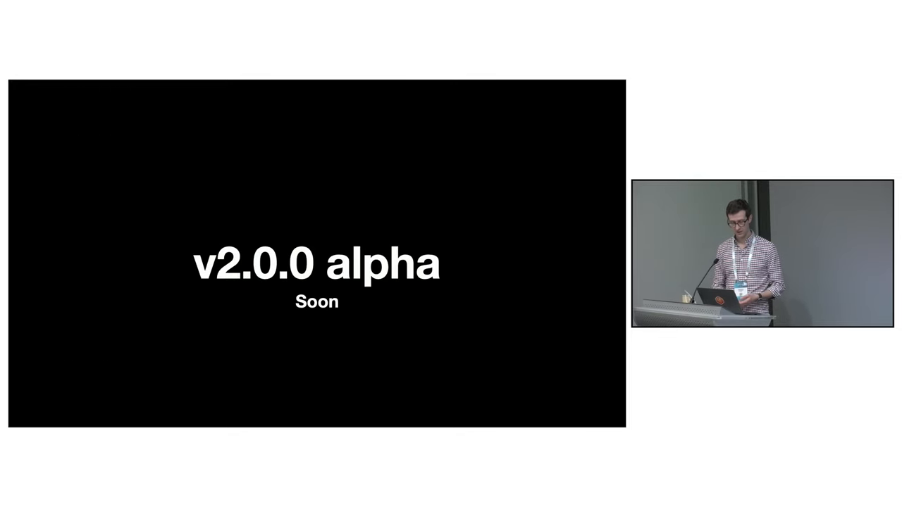